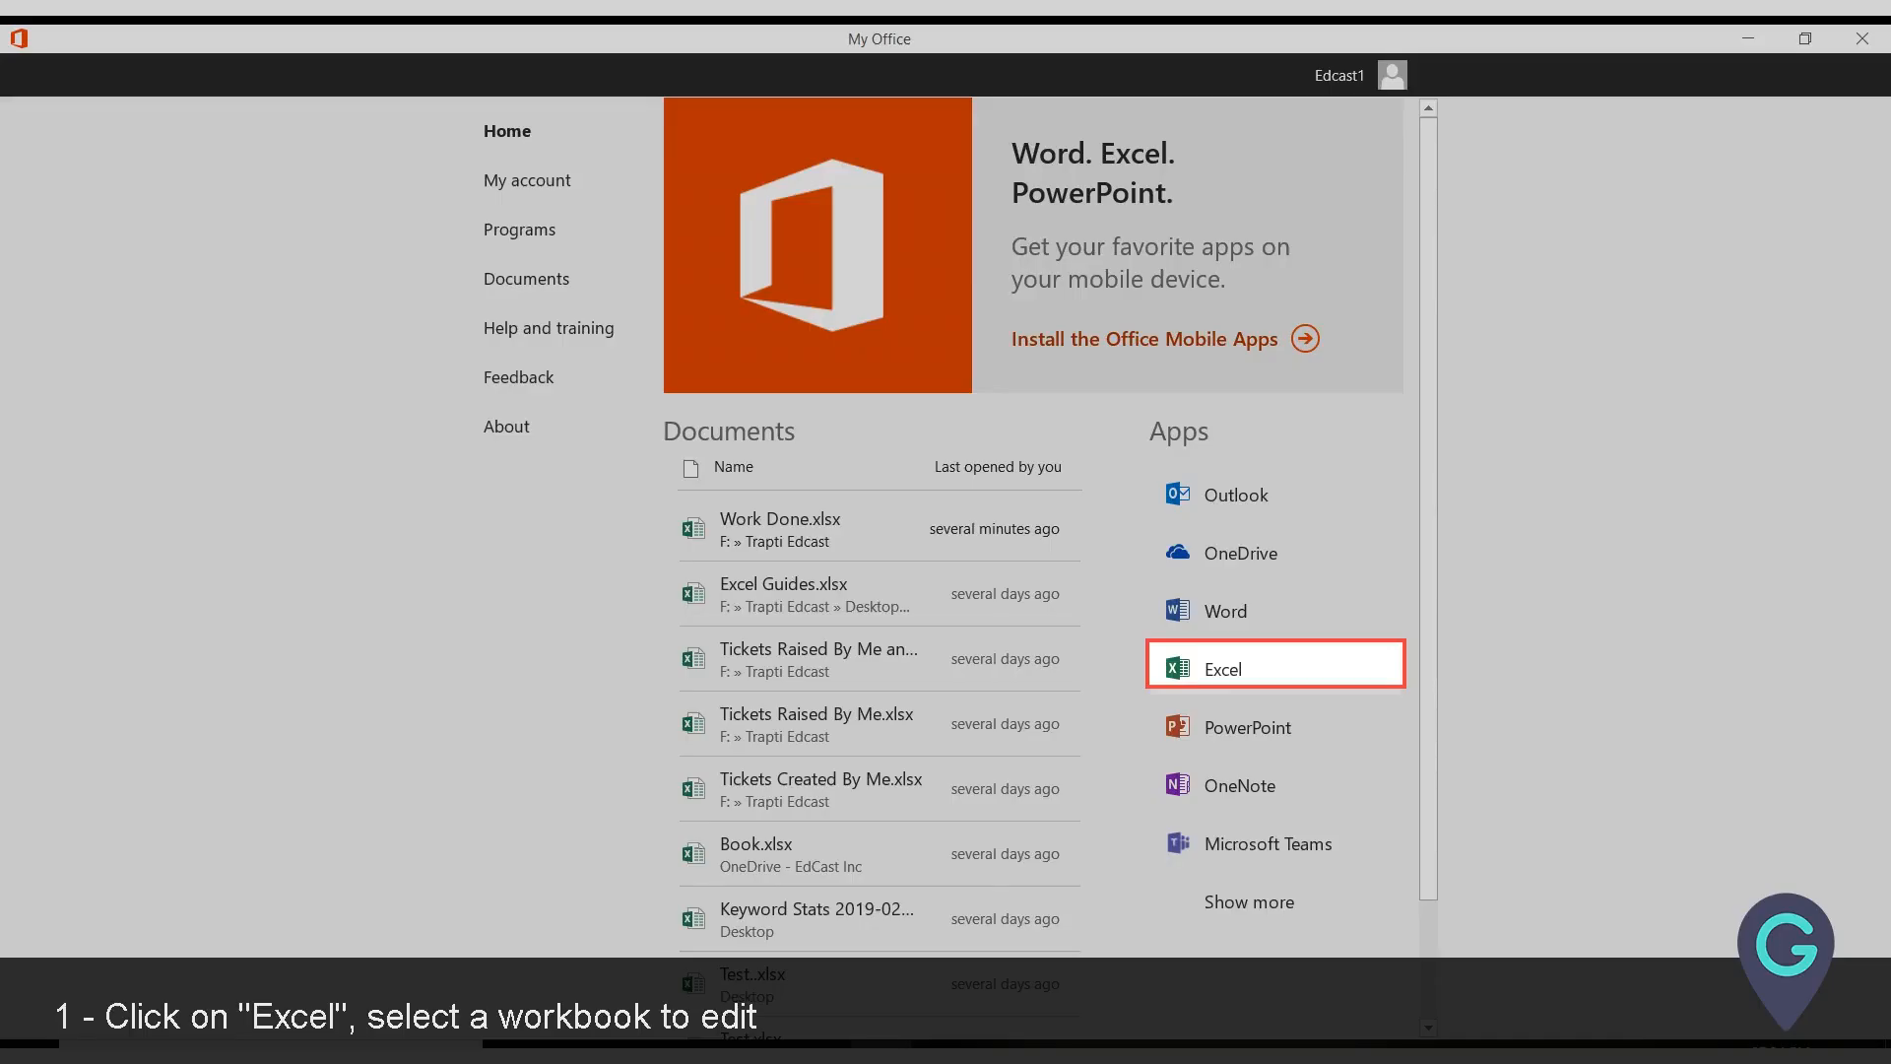
Step: Launch Excel to open the Excel Guides workbook
click(783, 584)
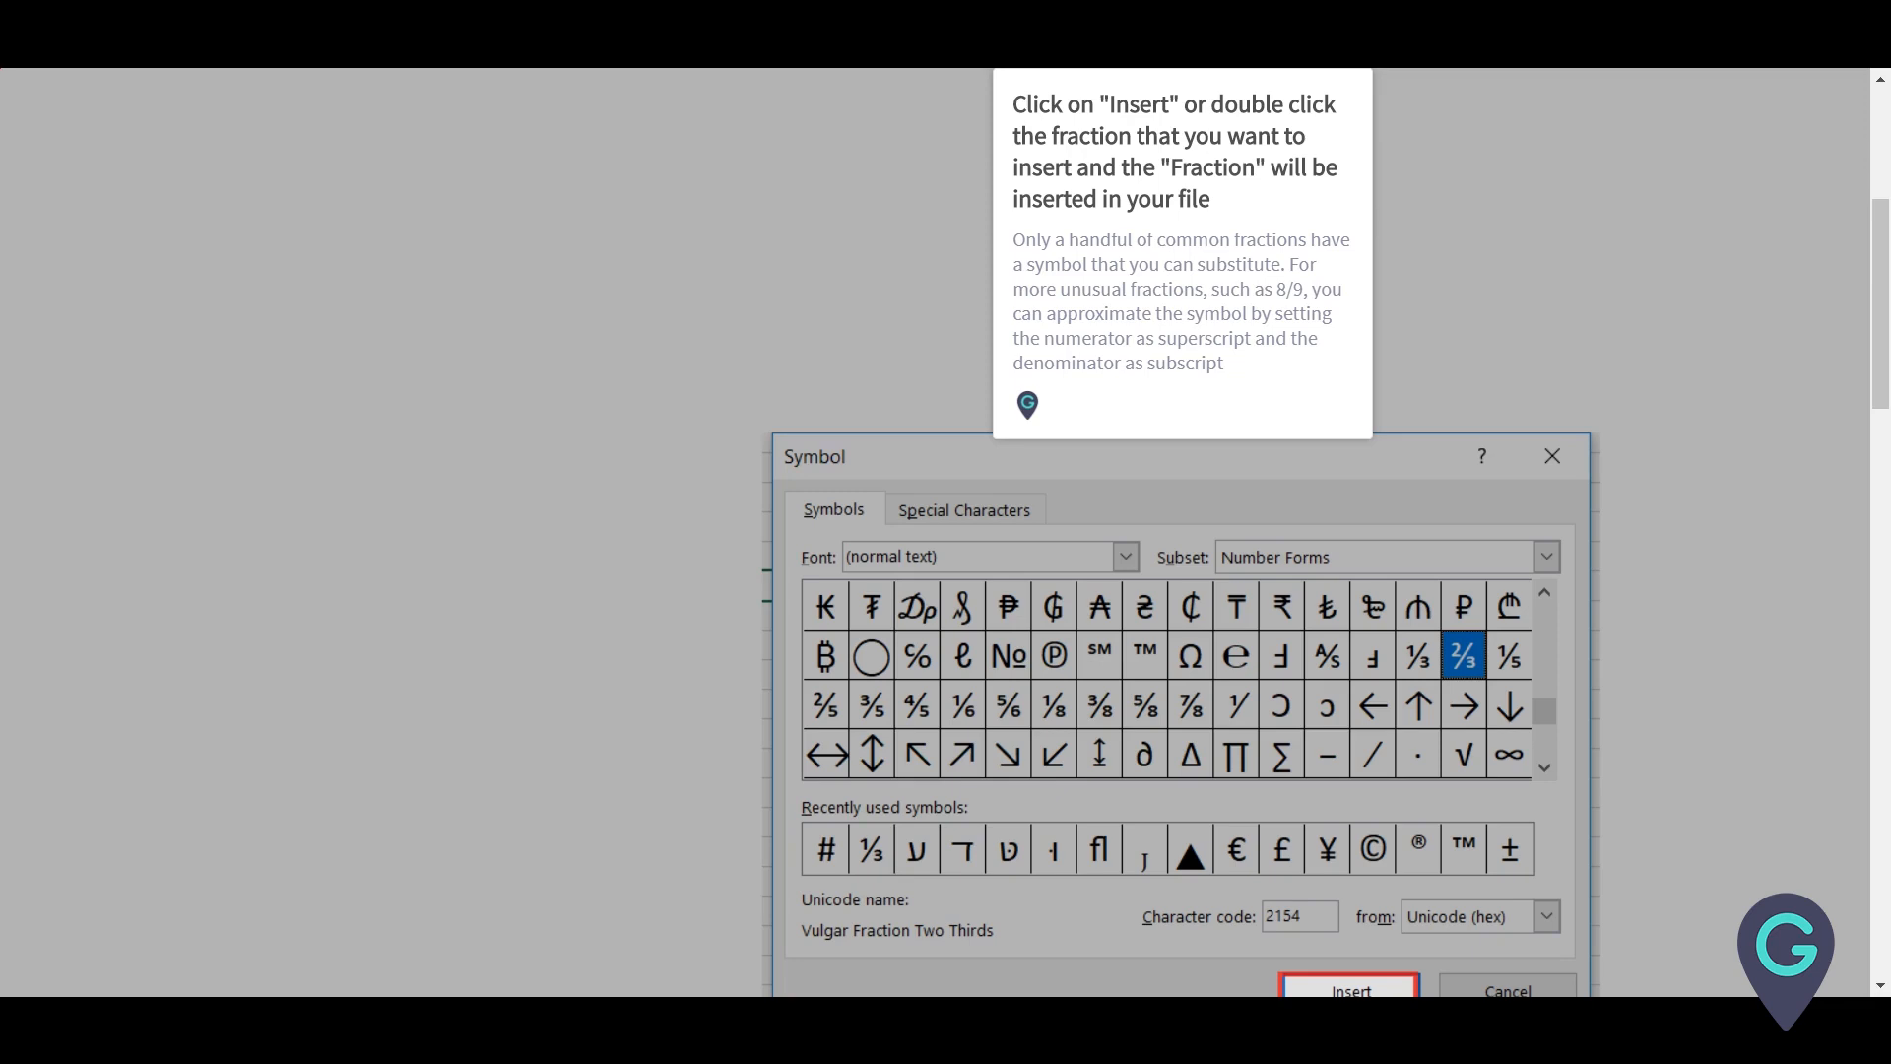
Step: Insert the ⅔ fraction symbol into cell C7 from the Symbol dialog
click(1348, 990)
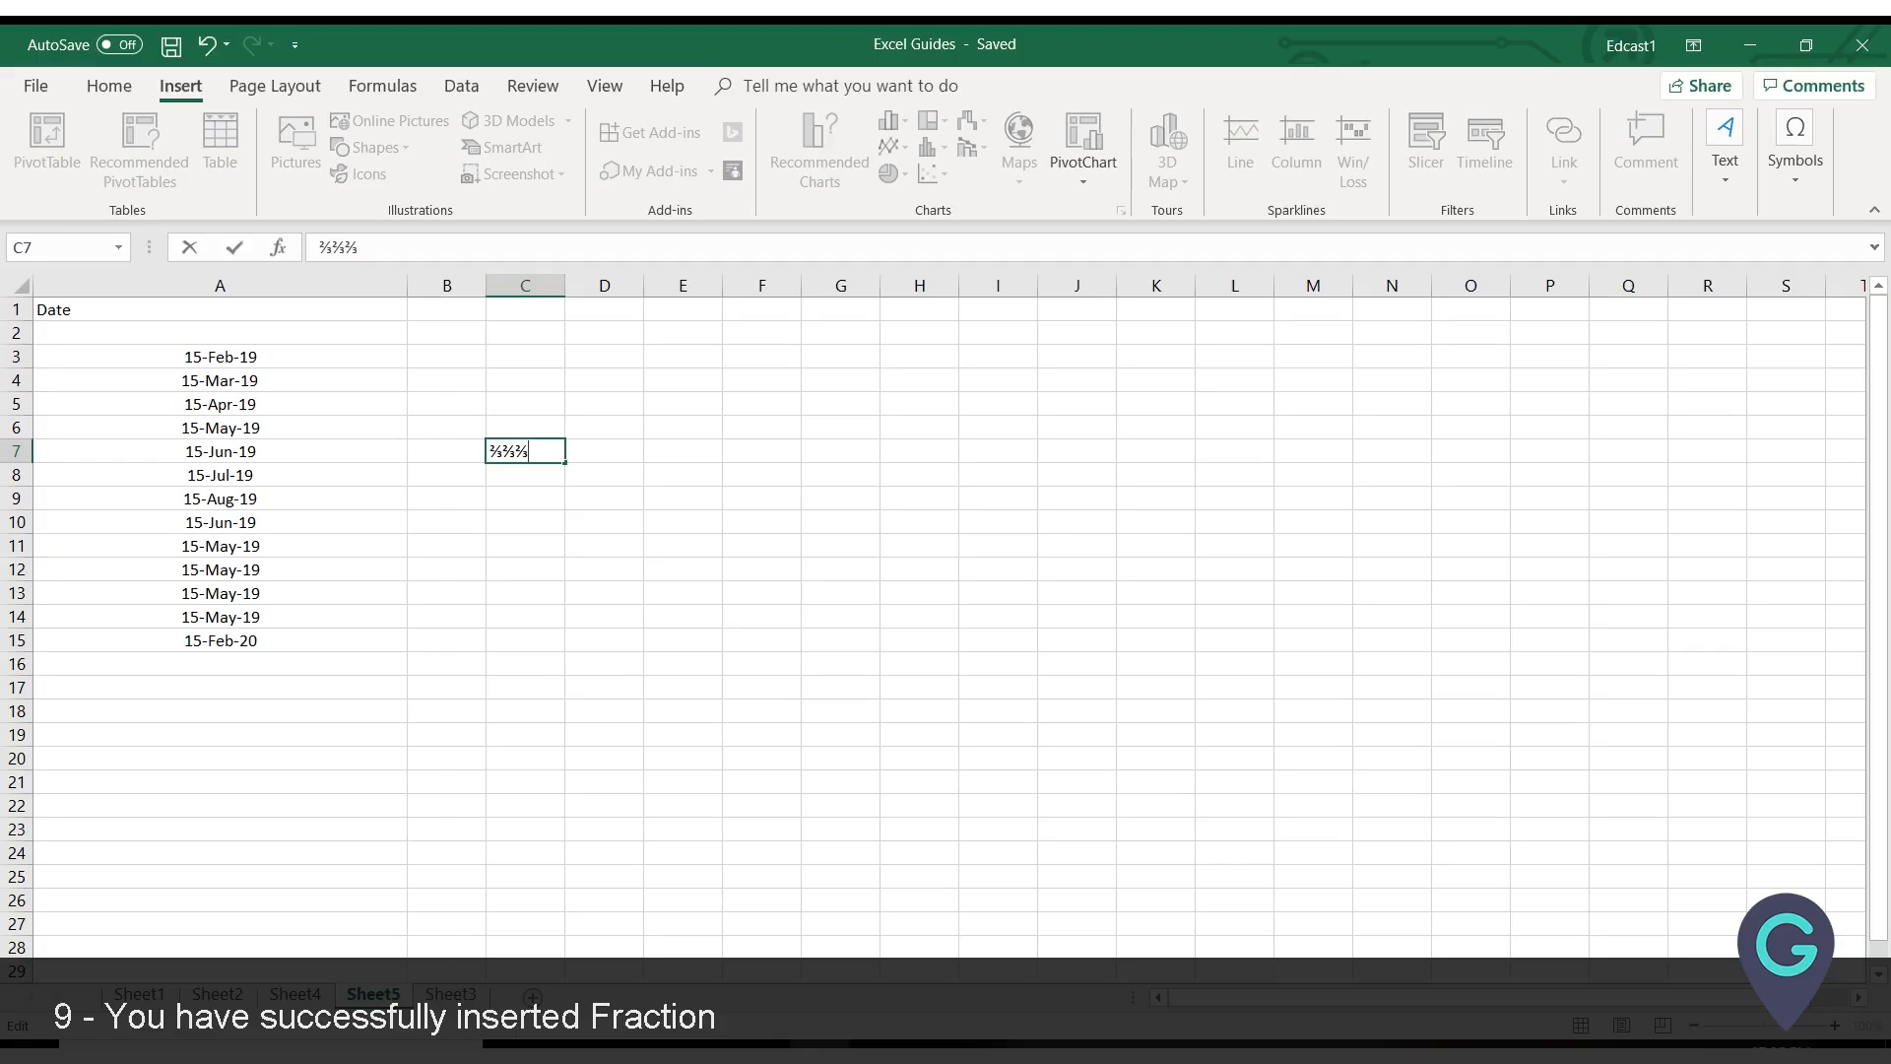